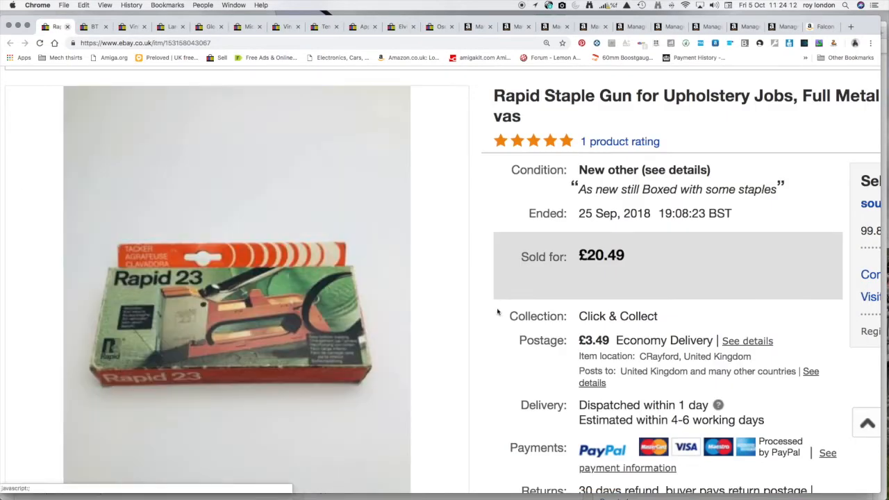
{"action": "mouse_move", "coordinate": [515, 337]}
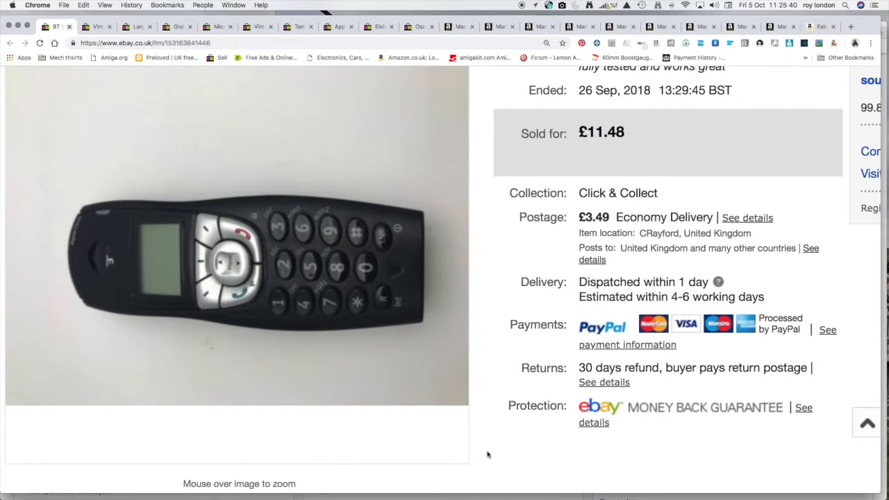
{"action": "scroll", "scroll_direction": "down", "scroll_amount": 3}
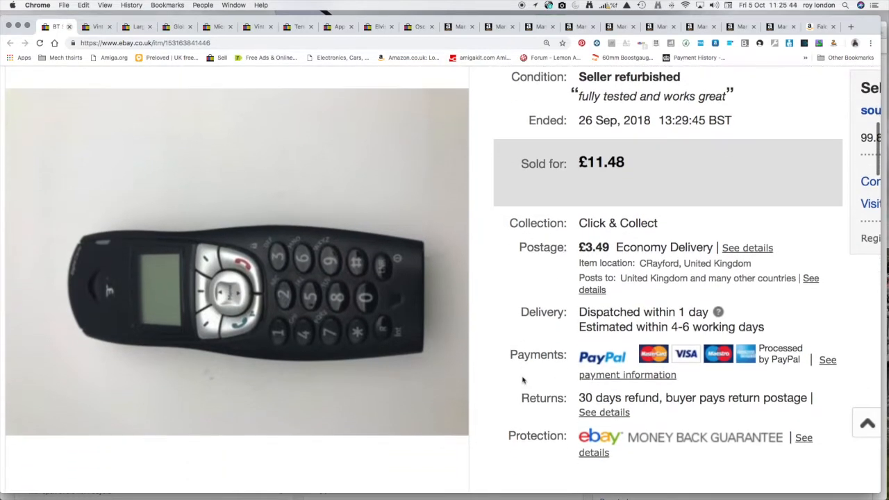
{"action": "scroll", "scroll_direction": "down", "scroll_amount": 3}
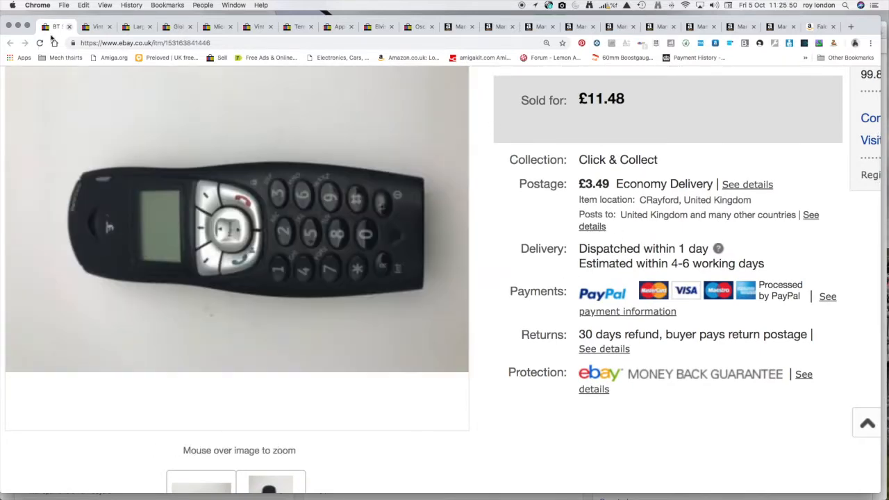
Close the sold BT handset listing to reach the Vintage Sylvac maple range pots listing
{"action": "left_click", "coordinate": [69, 27]}
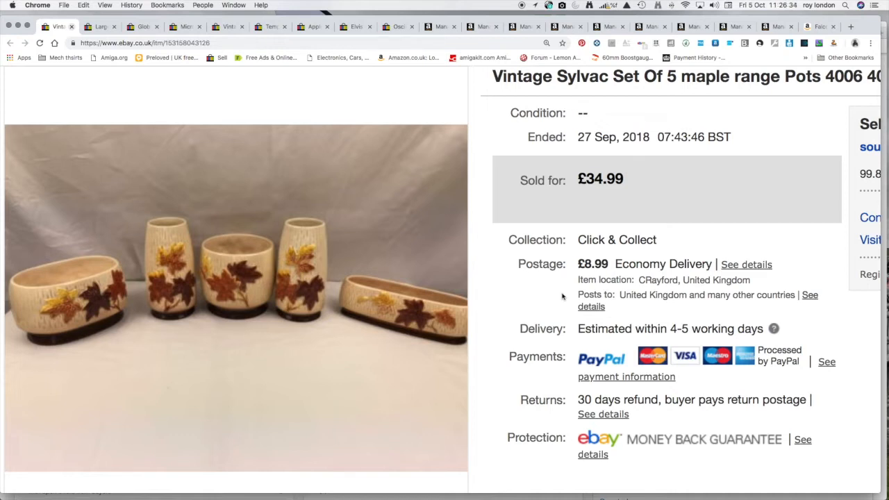
{"action": "mouse_move", "coordinate": [561, 291]}
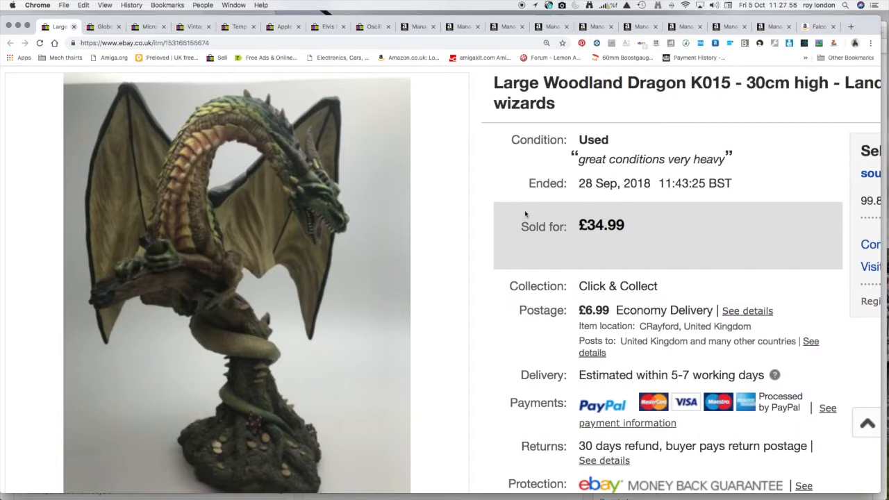
{"action": "mouse_move", "coordinate": [489, 173]}
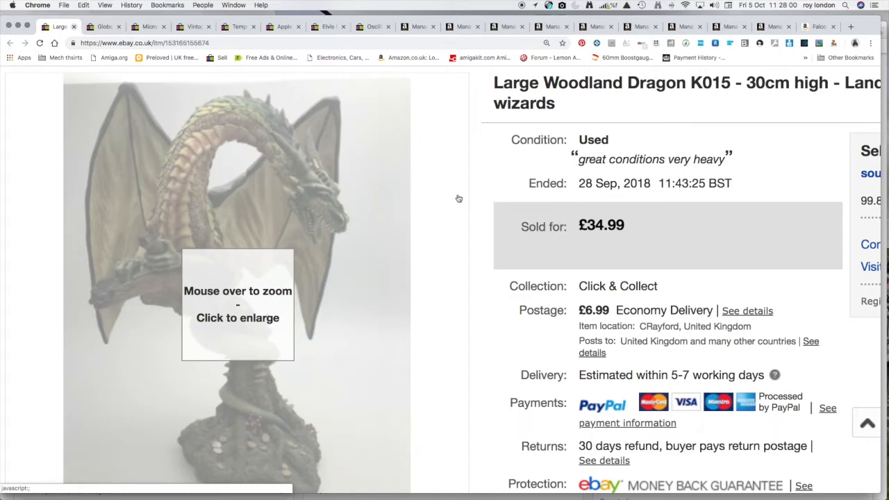
{"action": "mouse_move", "coordinate": [467, 195]}
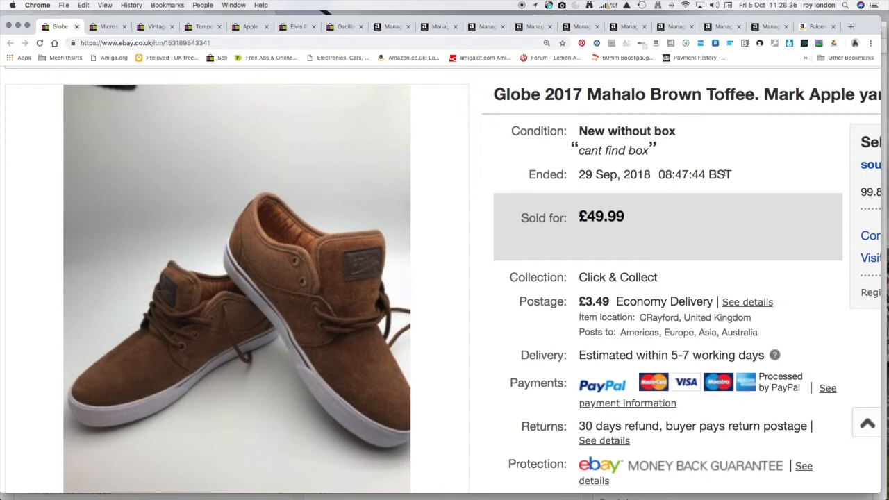
{"action": "mouse_move", "coordinate": [459, 103]}
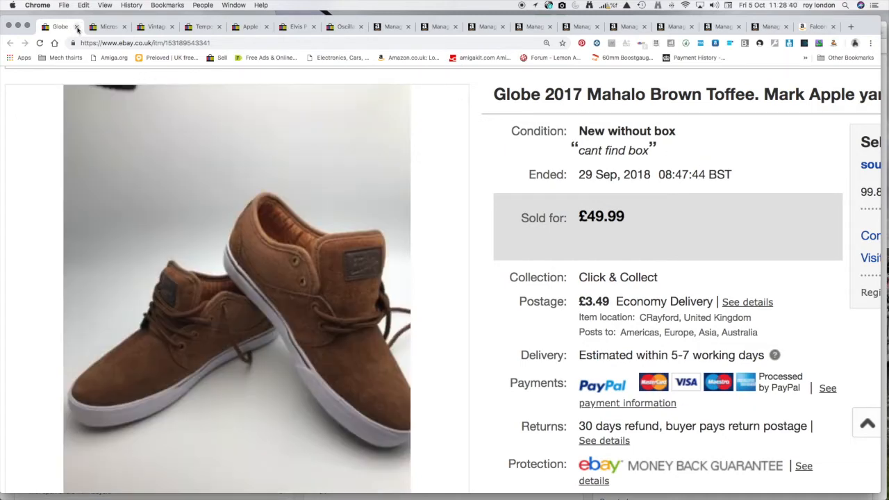
Close the Globe Mahalo shoes listing, revealing the 1998 Microsoft mechanical mouse listing
{"action": "left_click", "coordinate": [77, 26]}
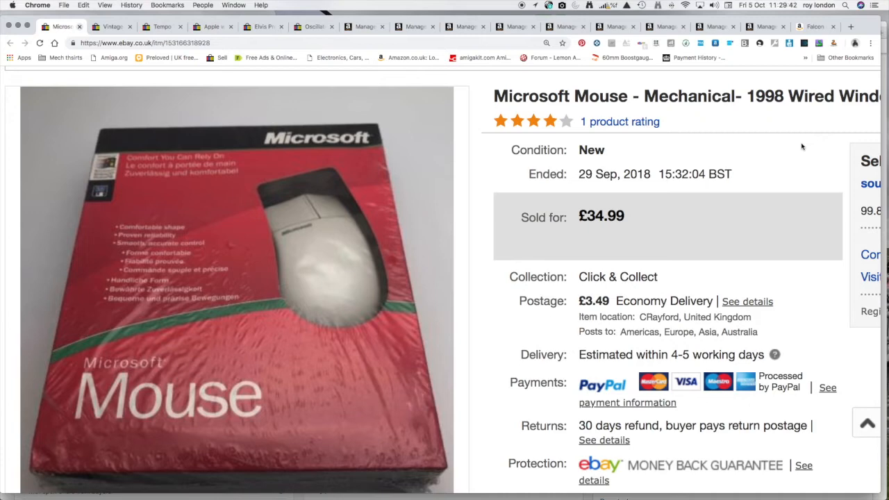
{"action": "mouse_move", "coordinate": [277, 159]}
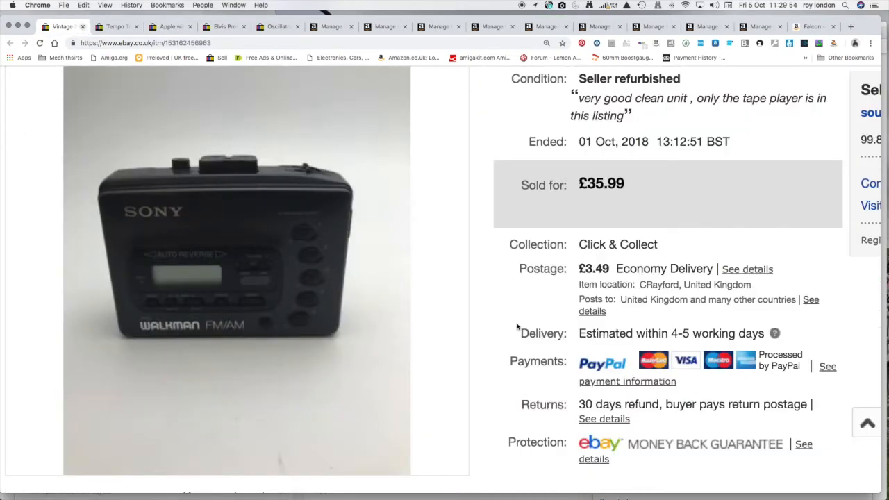
{"action": "mouse_move", "coordinate": [517, 358]}
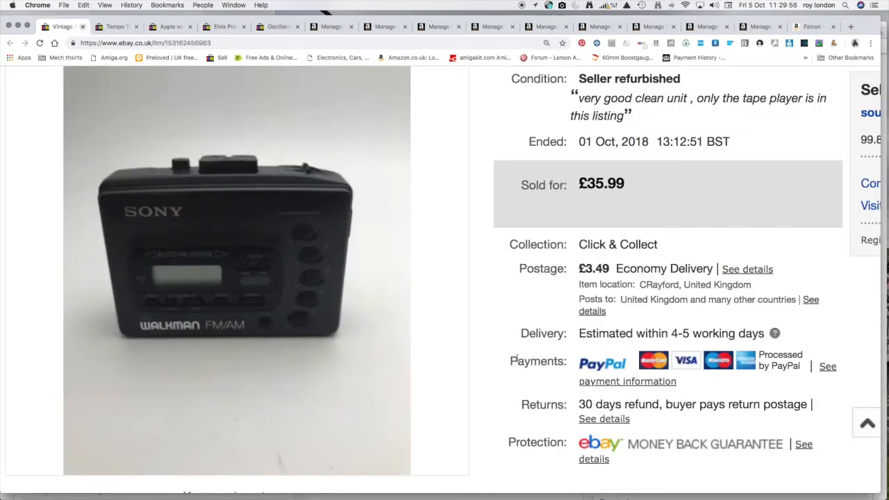
Scroll the Sony Walkman listing to its £3.49 postage and 30-day returns details
{"action": "scroll", "scroll_direction": "down", "scroll_amount": 3}
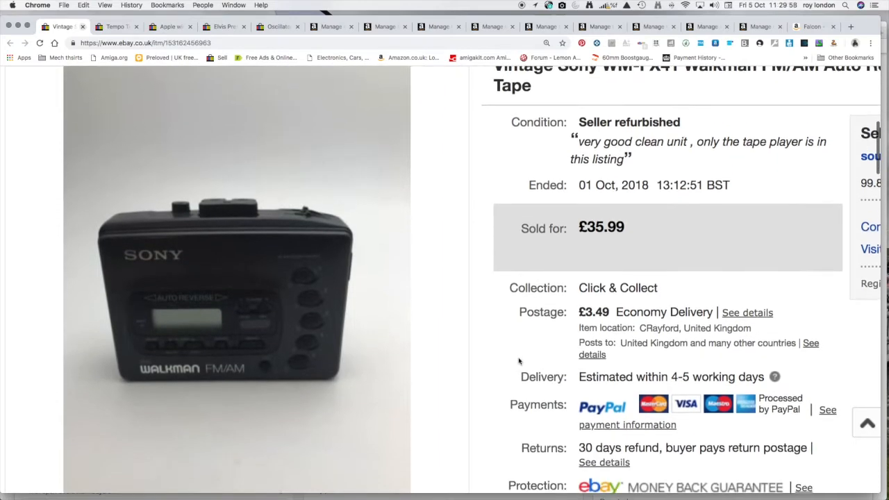
{"action": "scroll", "scroll_direction": "down", "scroll_amount": 3}
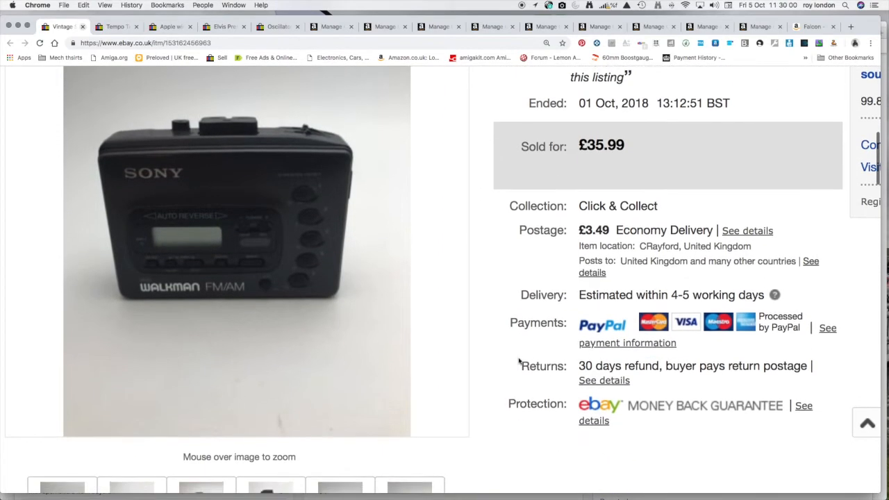
{"action": "scroll", "scroll_direction": "down", "scroll_amount": 3}
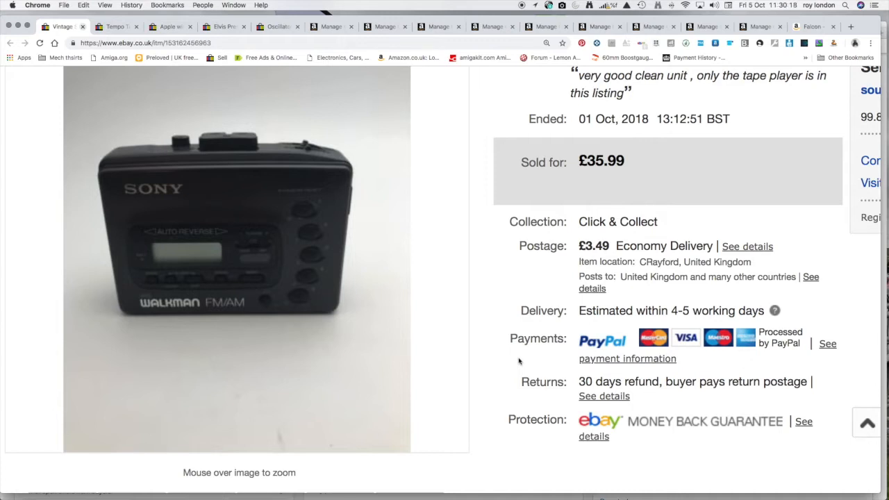
{"action": "mouse_move", "coordinate": [552, 354]}
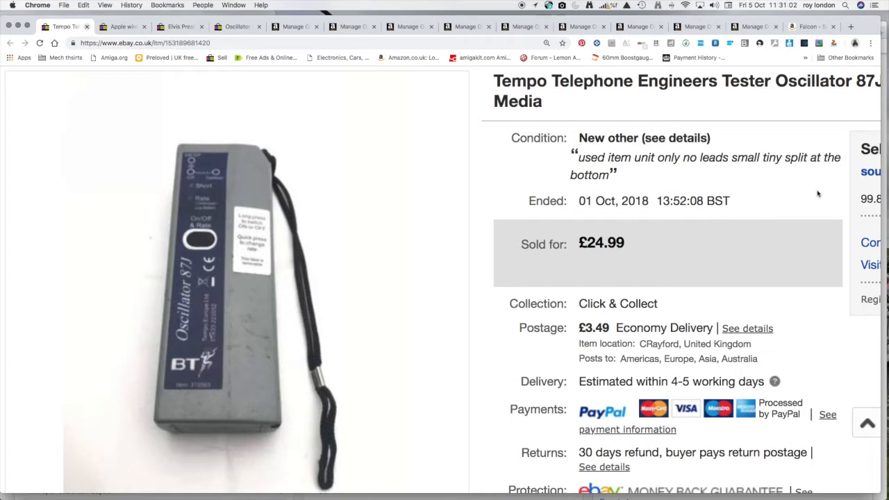
{"action": "mouse_move", "coordinate": [547, 320]}
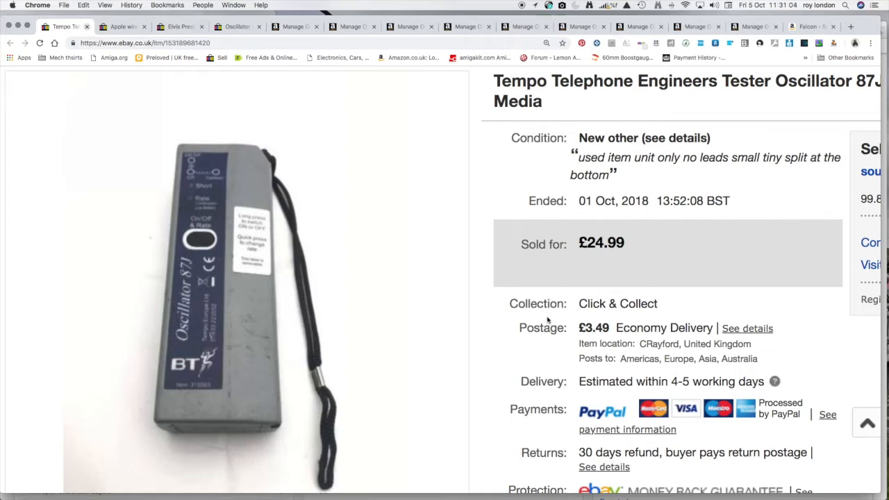
{"action": "mouse_move", "coordinate": [342, 257]}
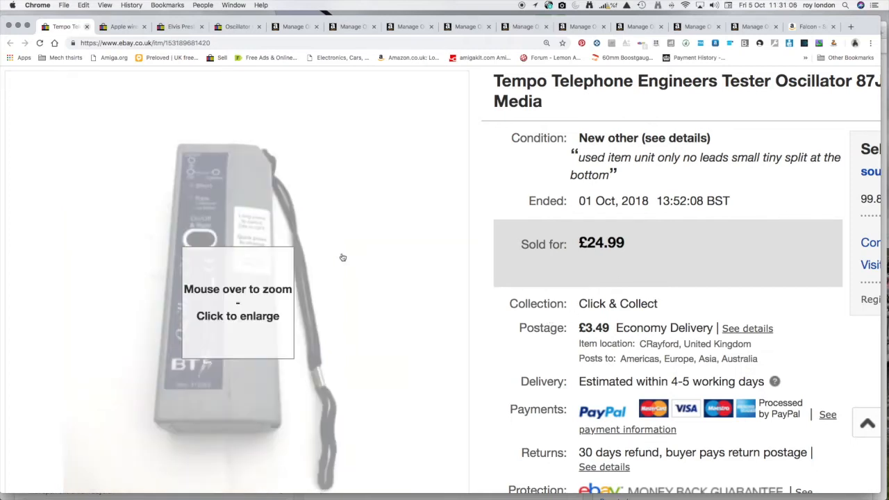
{"action": "mouse_move", "coordinate": [127, 117]}
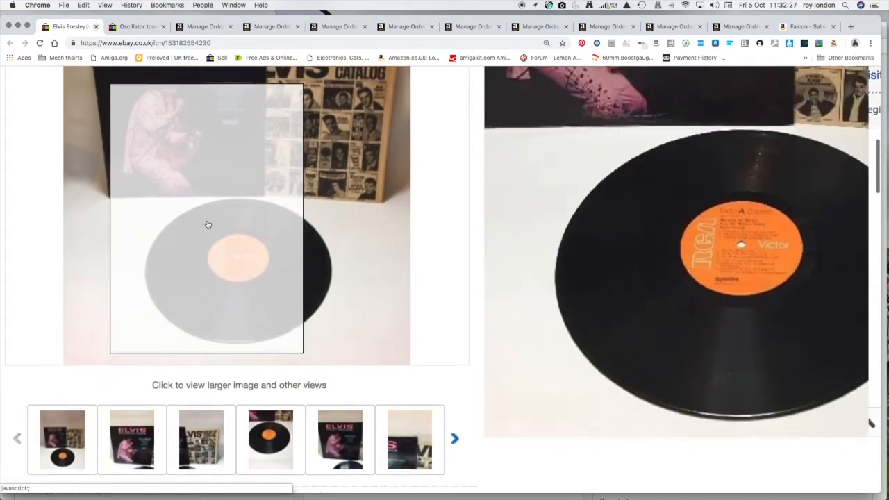
Scroll down the Elvis Presley record listing and select a photo thumbnail
{"action": "scroll", "scroll_direction": "down", "scroll_amount": 3}
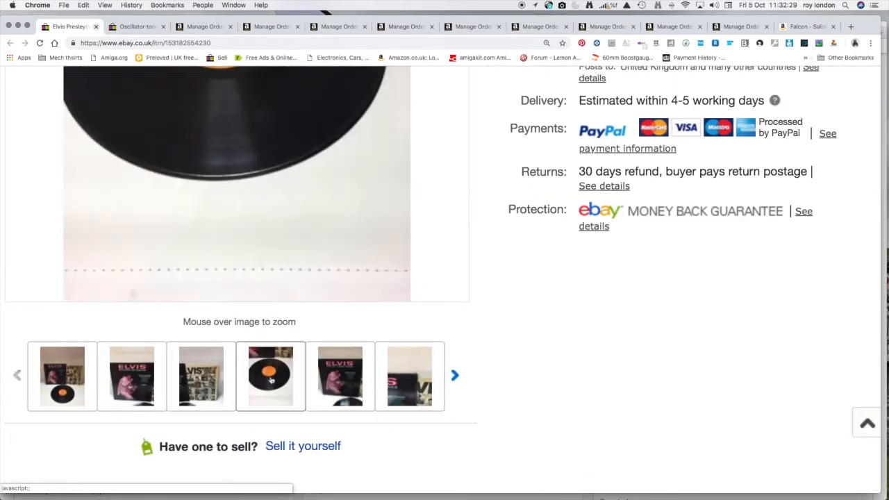
{"action": "left_click", "coordinate": [201, 375]}
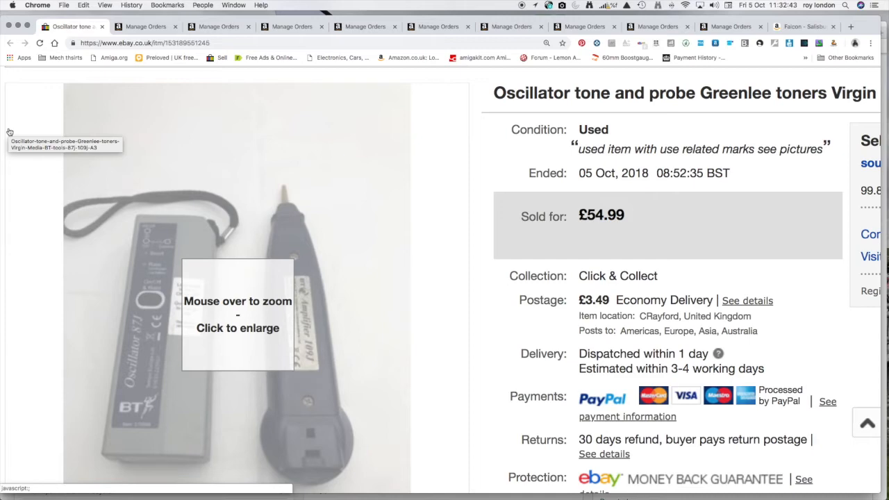
{"action": "mouse_move", "coordinate": [11, 135]}
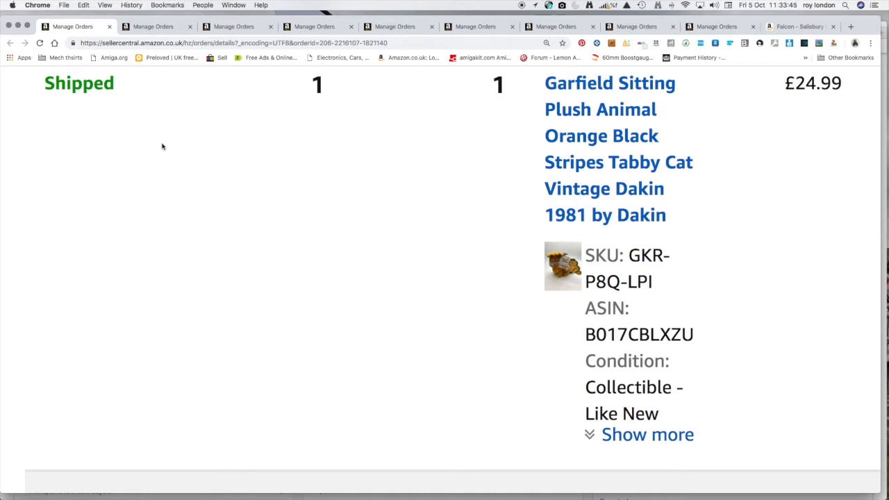
{"action": "mouse_move", "coordinate": [170, 153]}
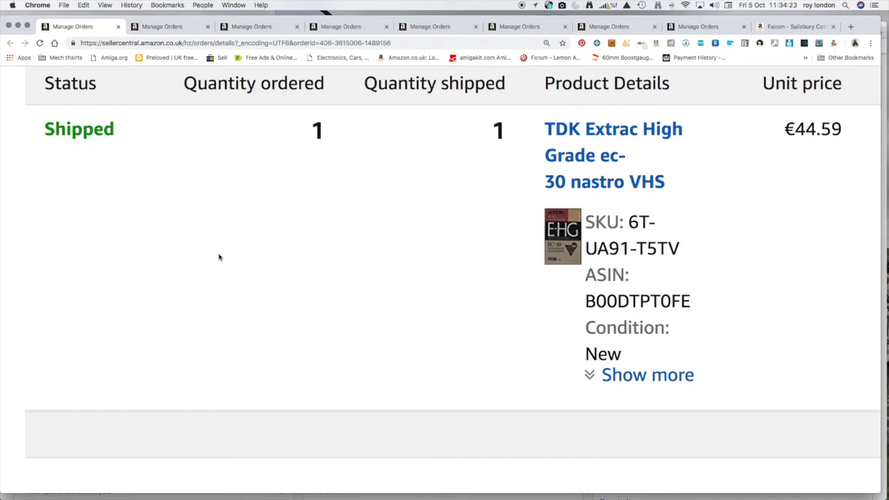
{"action": "mouse_move", "coordinate": [226, 255]}
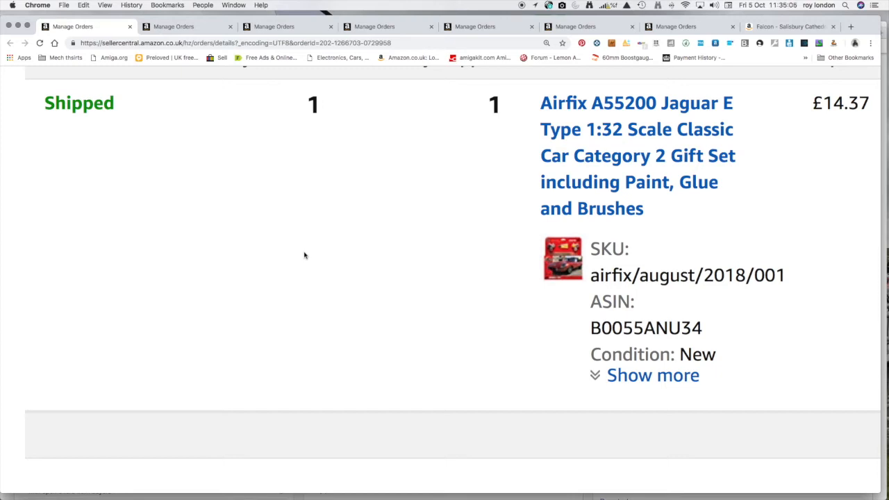
{"action": "mouse_move", "coordinate": [308, 257]}
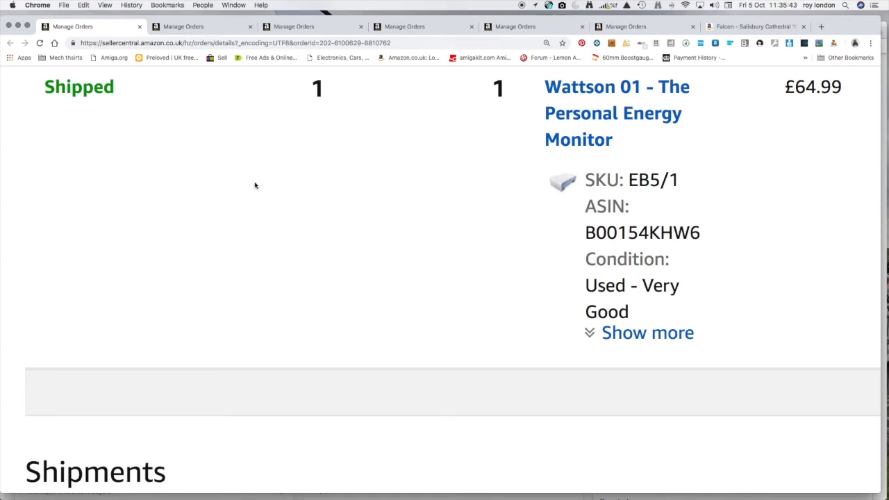
{"action": "mouse_move", "coordinate": [152, 132]}
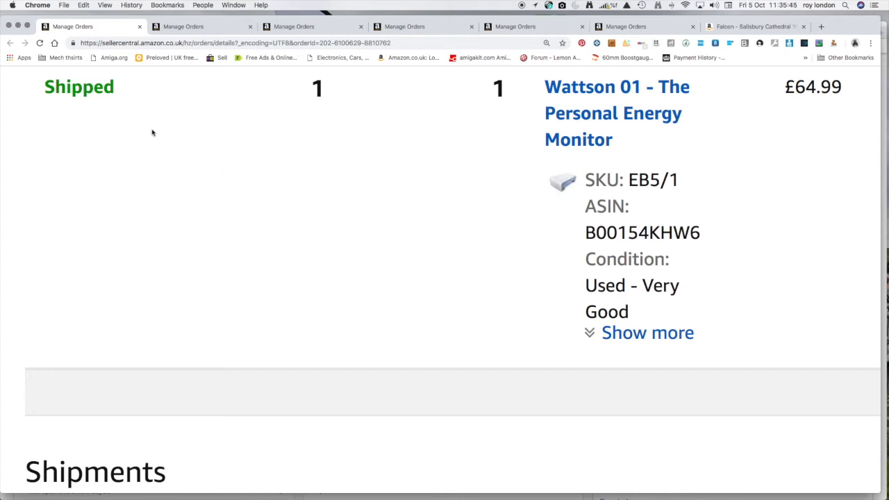
{"action": "mouse_move", "coordinate": [149, 105]}
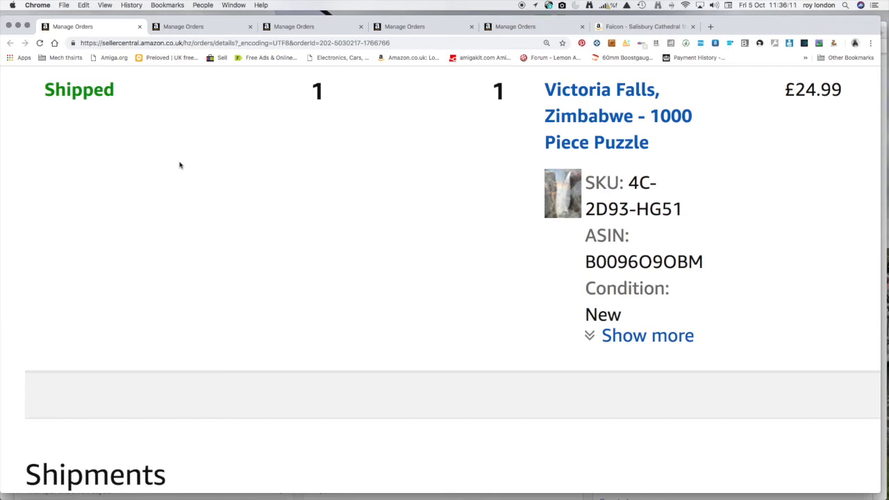
{"action": "mouse_move", "coordinate": [140, 35]}
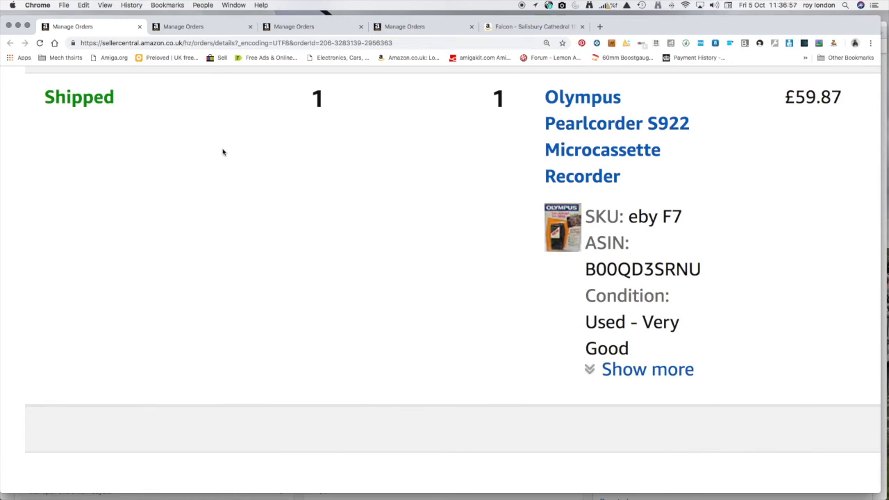
{"action": "mouse_move", "coordinate": [136, 77]}
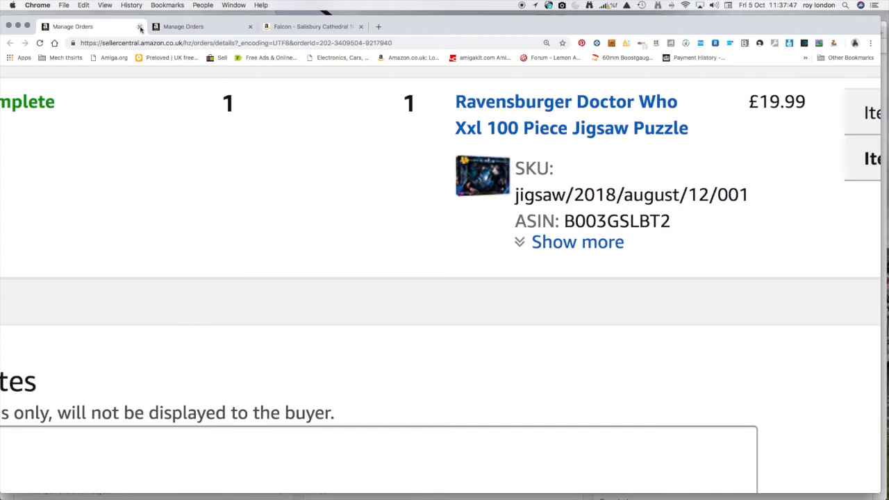
{"action": "mouse_move", "coordinate": [310, 200]}
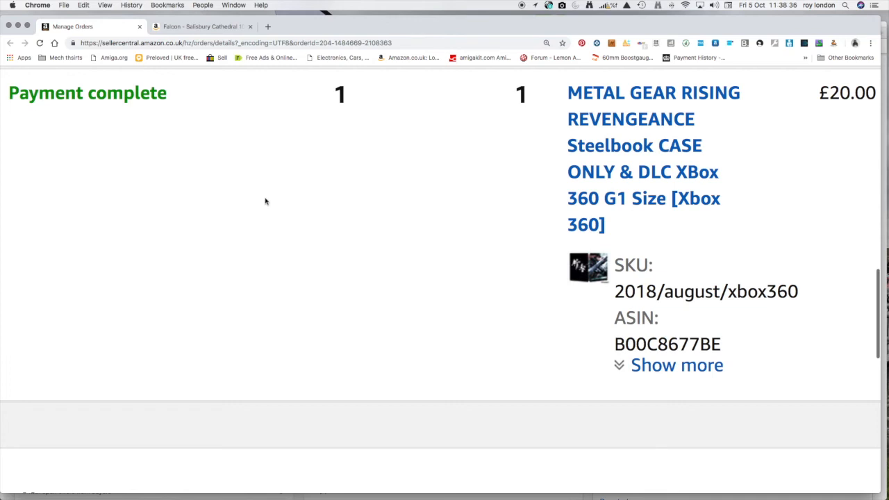
{"action": "mouse_move", "coordinate": [73, 162]}
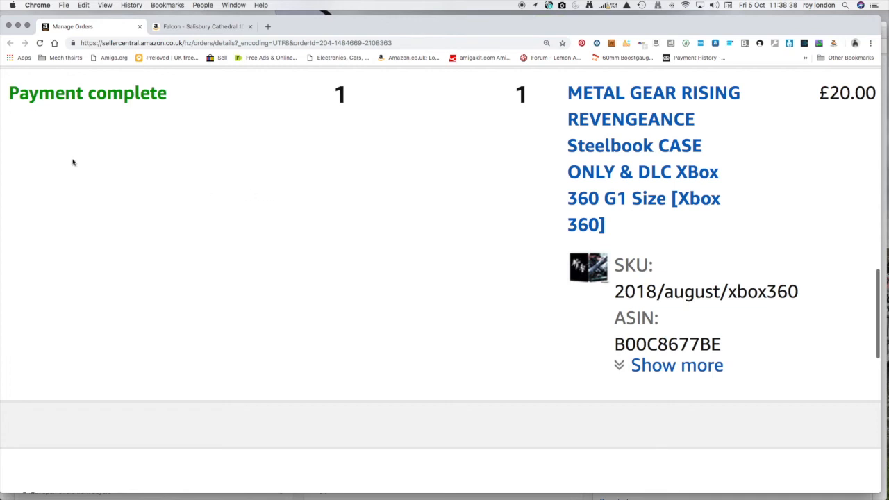
{"action": "mouse_move", "coordinate": [216, 115]}
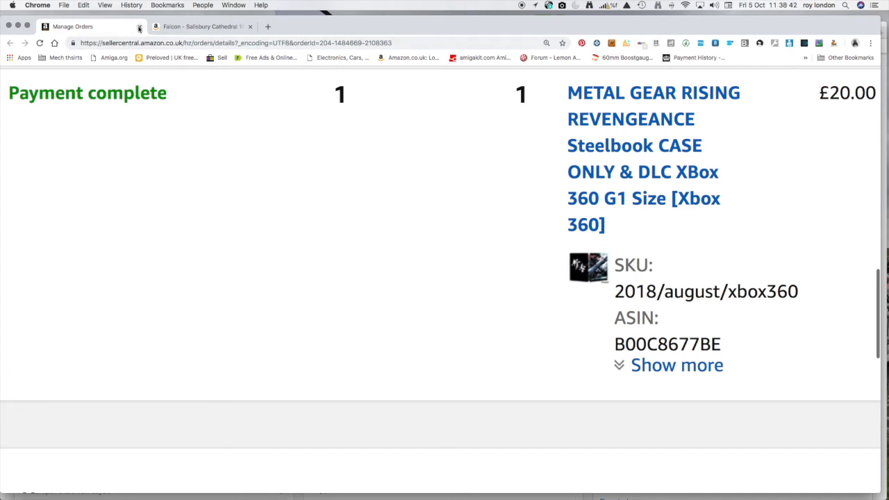
Close the Metal Gear Rising order tab, leaving the Falcon Salisbury Cathedral jigsaw page
{"action": "left_click", "coordinate": [198, 27]}
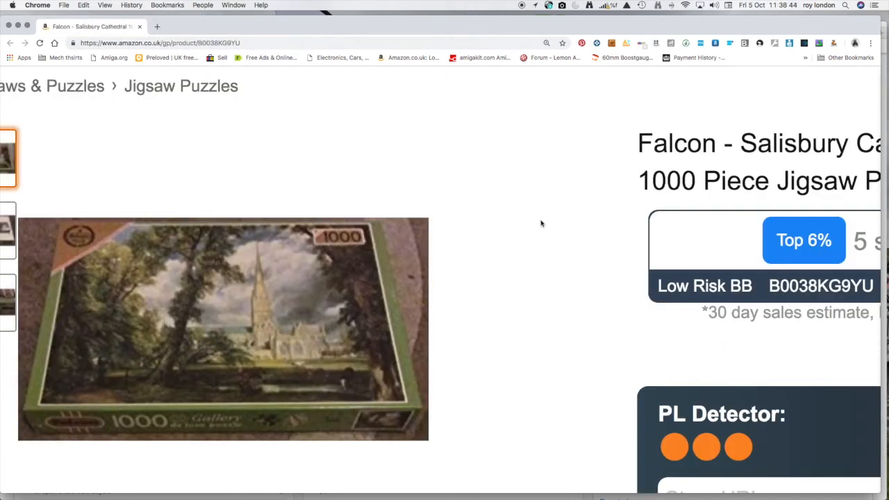
{"action": "mouse_move", "coordinate": [544, 206]}
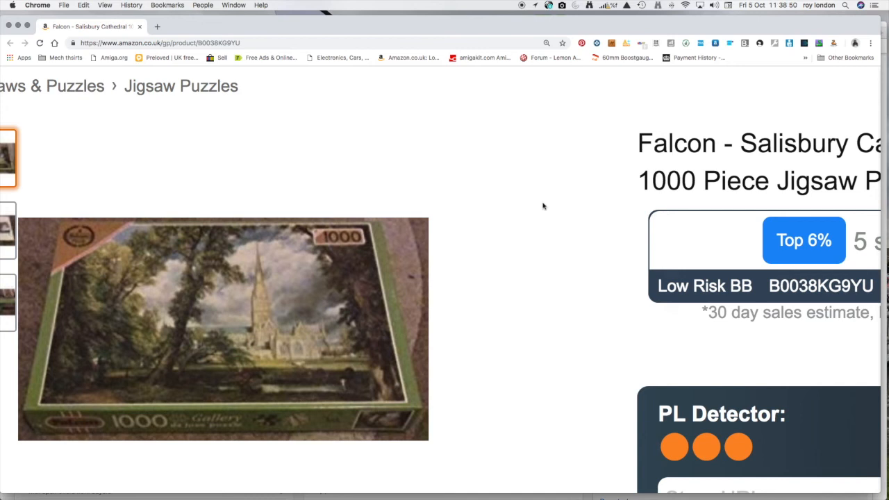
{"action": "scroll", "scroll_direction": "down", "scroll_amount": 3}
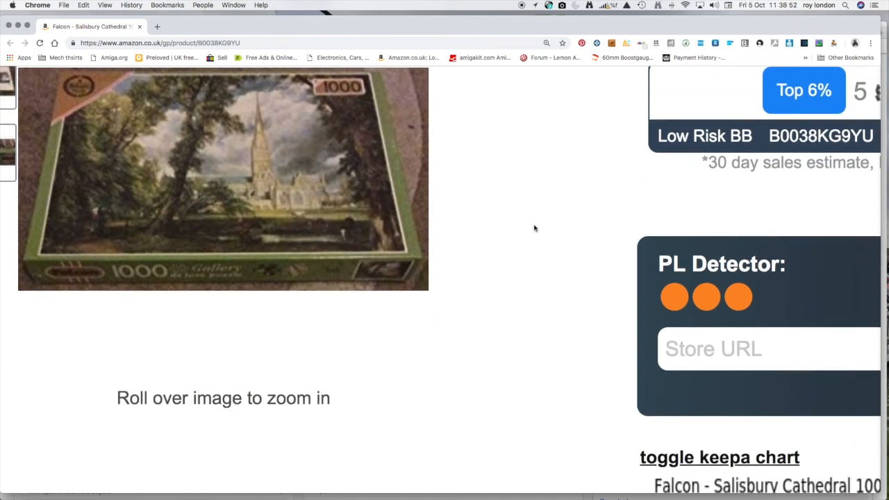
{"action": "scroll", "scroll_direction": "down", "scroll_amount": 3}
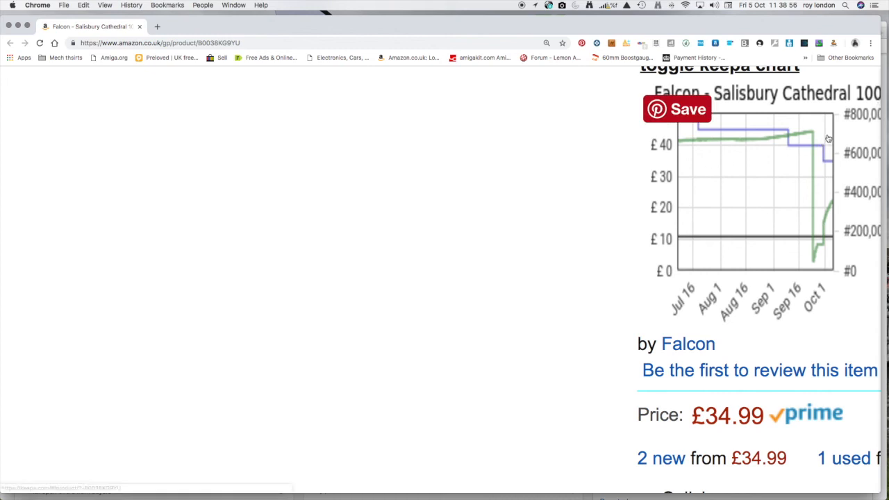
{"action": "mouse_move", "coordinate": [661, 434]}
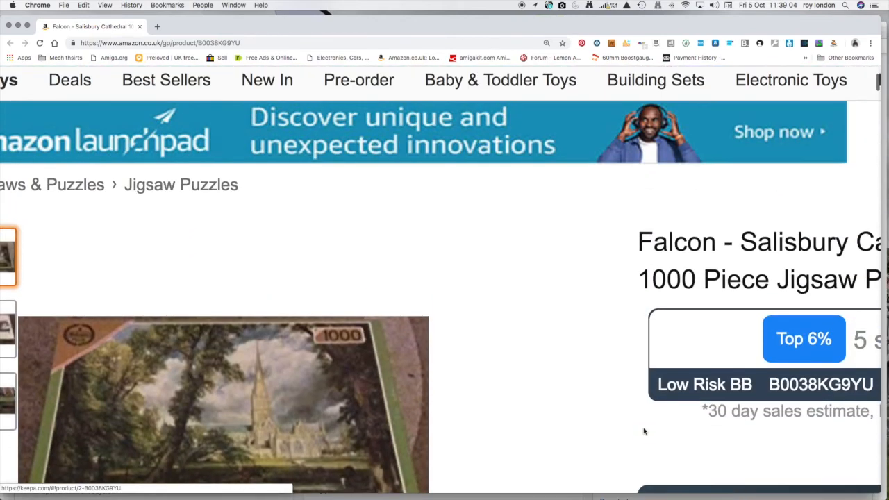
{"action": "scroll", "scroll_direction": "down", "scroll_amount": 3}
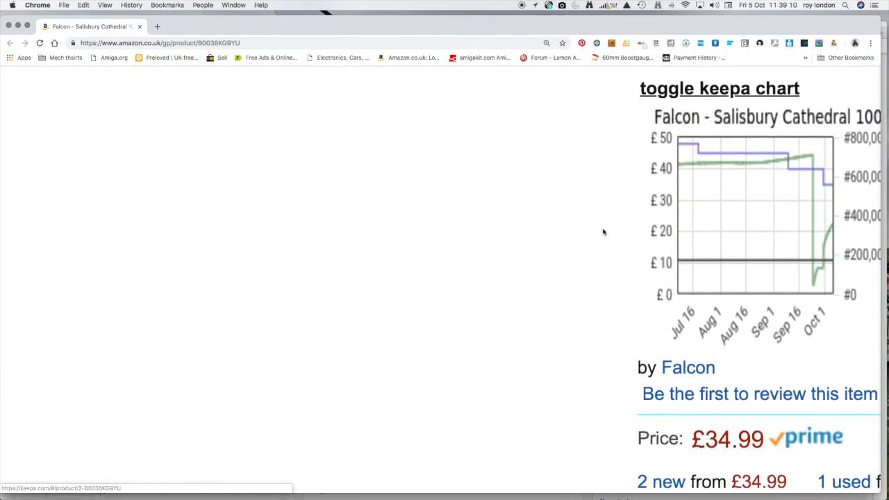
{"action": "mouse_move", "coordinate": [514, 258]}
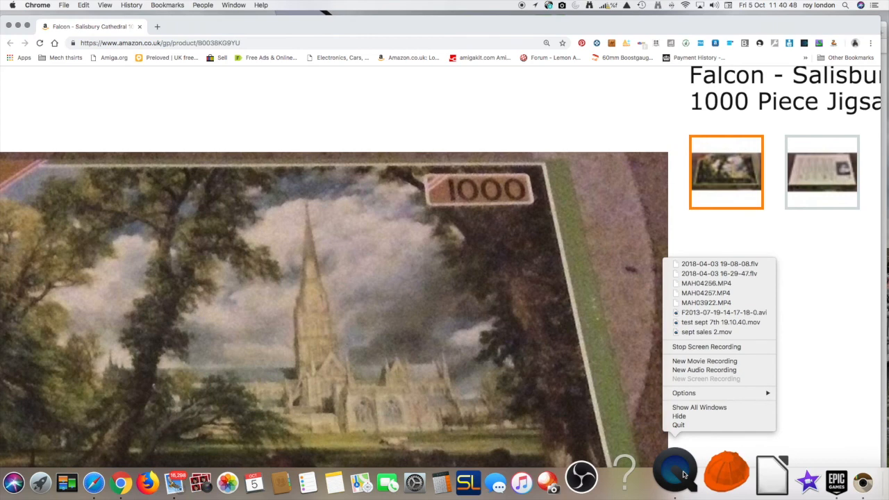
{"action": "mouse_move", "coordinate": [706, 347]}
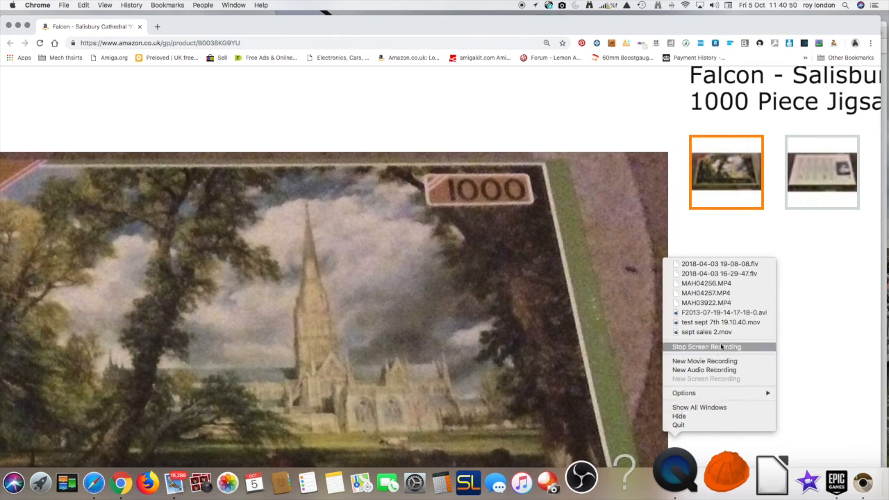